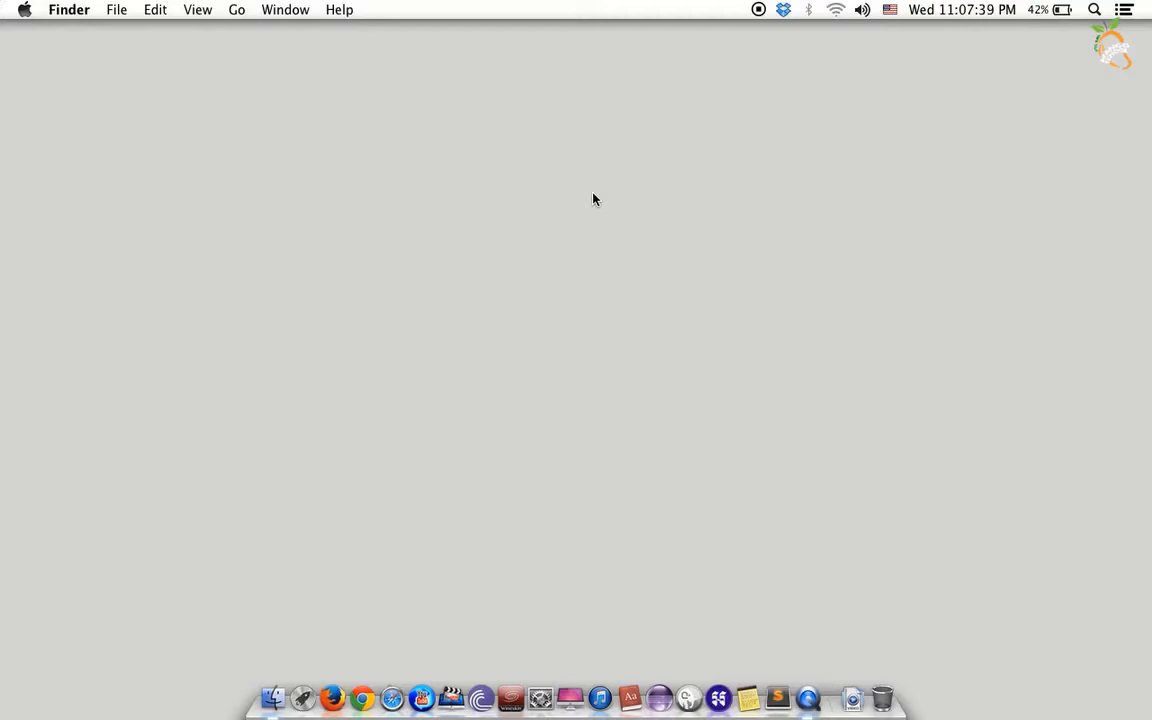
Open About This Mac to see OS X 10.9.2, 2.5 GHz Core i5 and 4 GB memory.
left_click(24, 9)
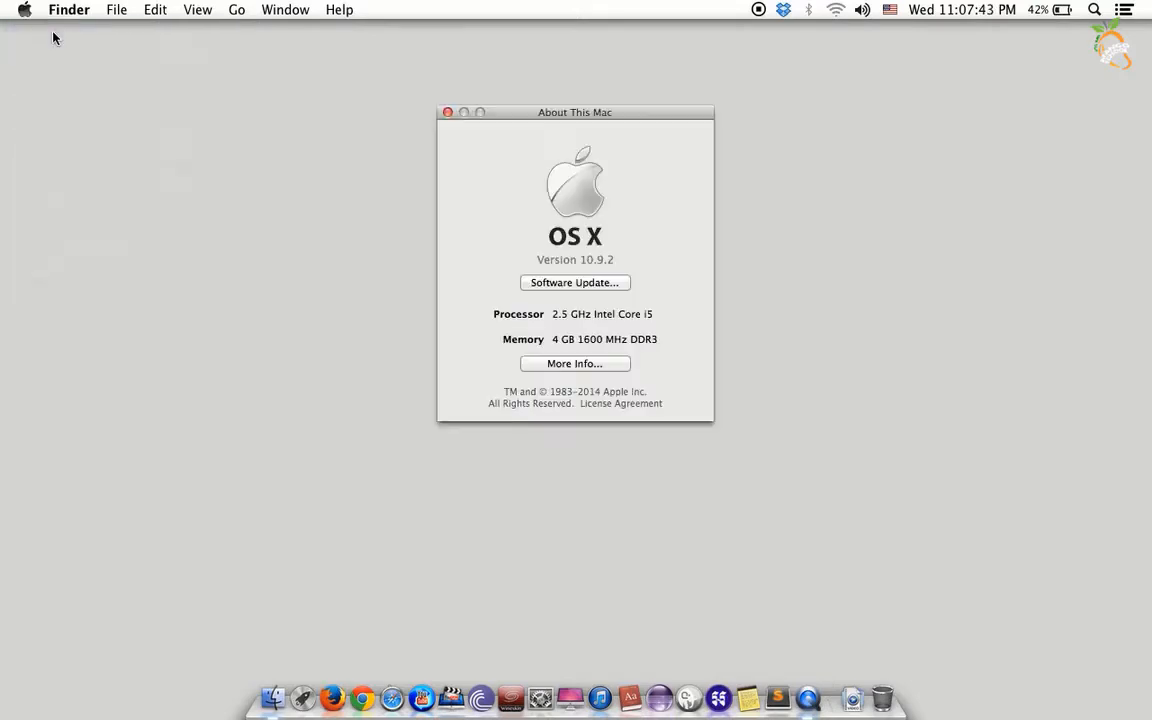
mouse_move(529, 177)
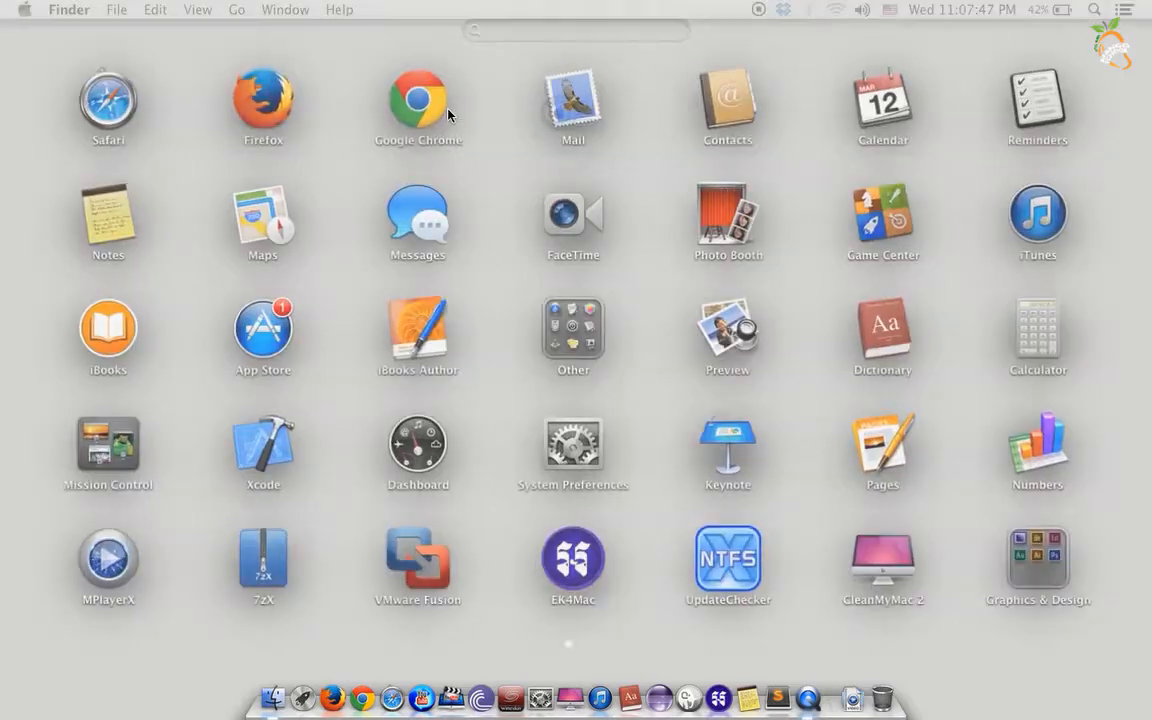
Launch Activity Monitor from Launchpad's Other folder to check memory use, then return to that folder.
left_click(573, 335)
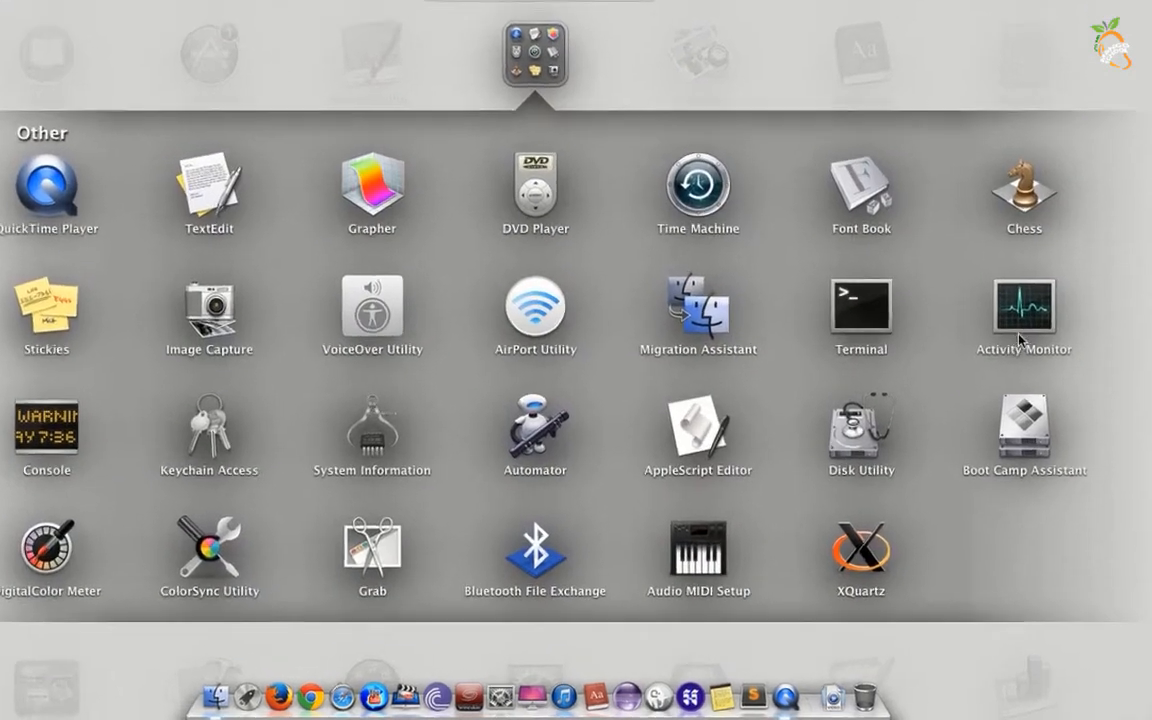
left_click(1023, 305)
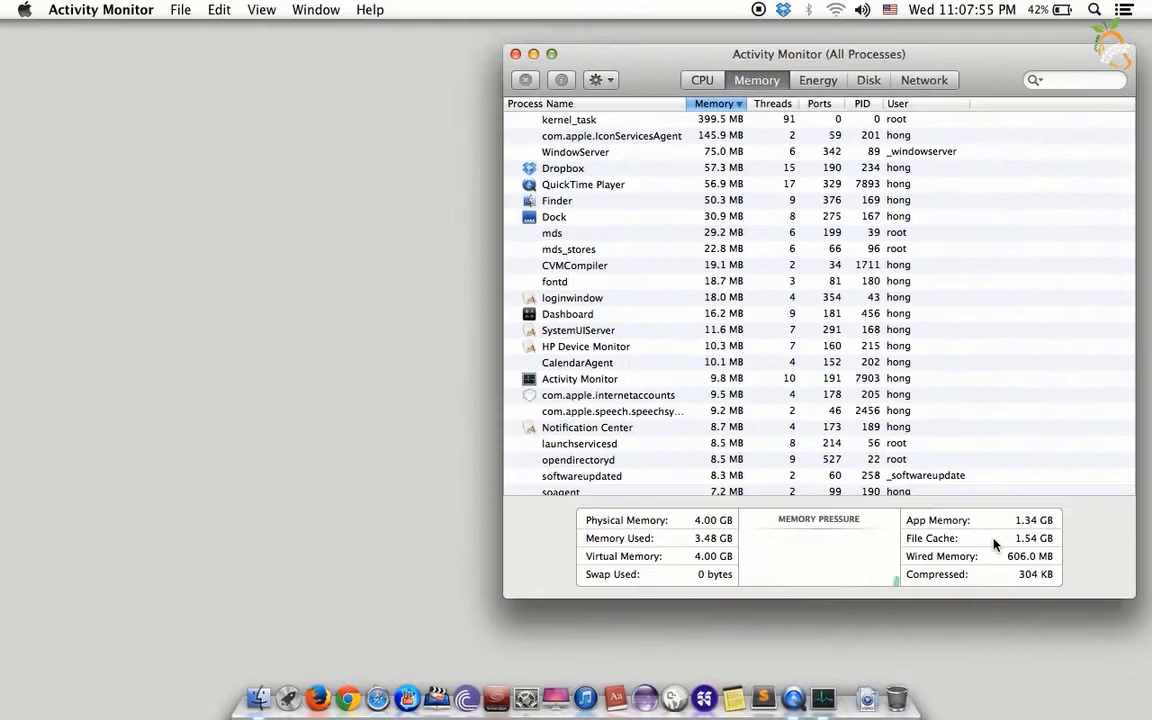
left_click(435, 697)
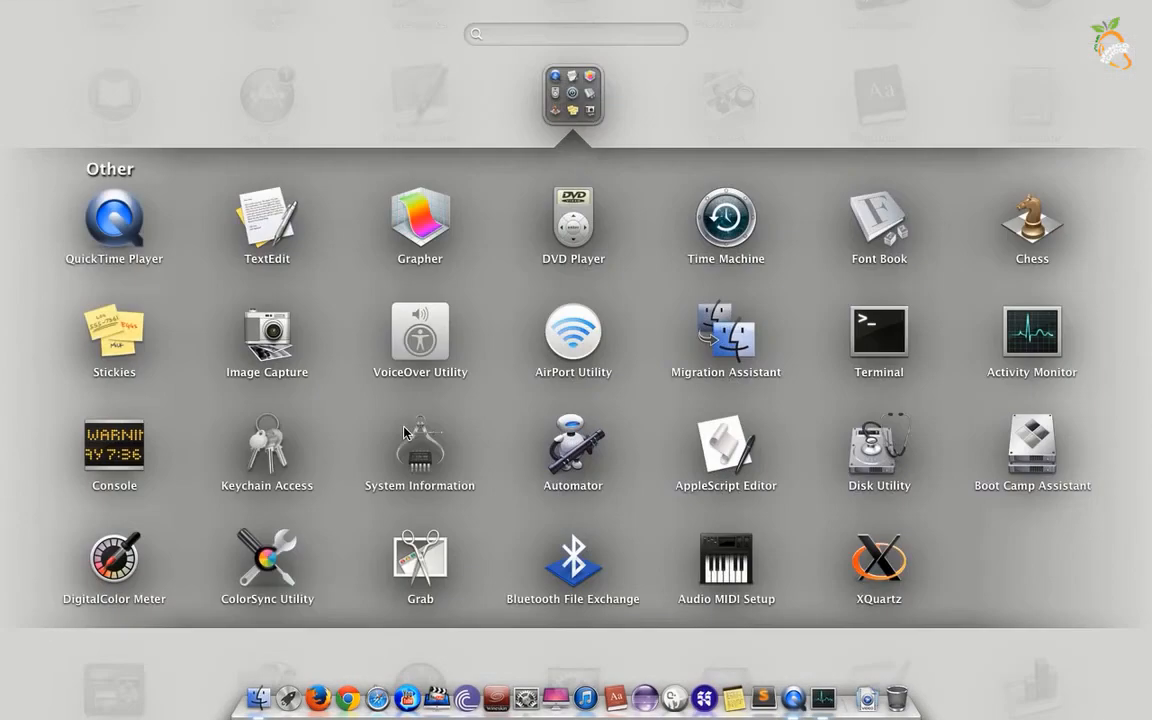
Launch Terminal, run purge and get 'Operation not permitted', then start typing 'sudo purge'.
left_click(878, 340)
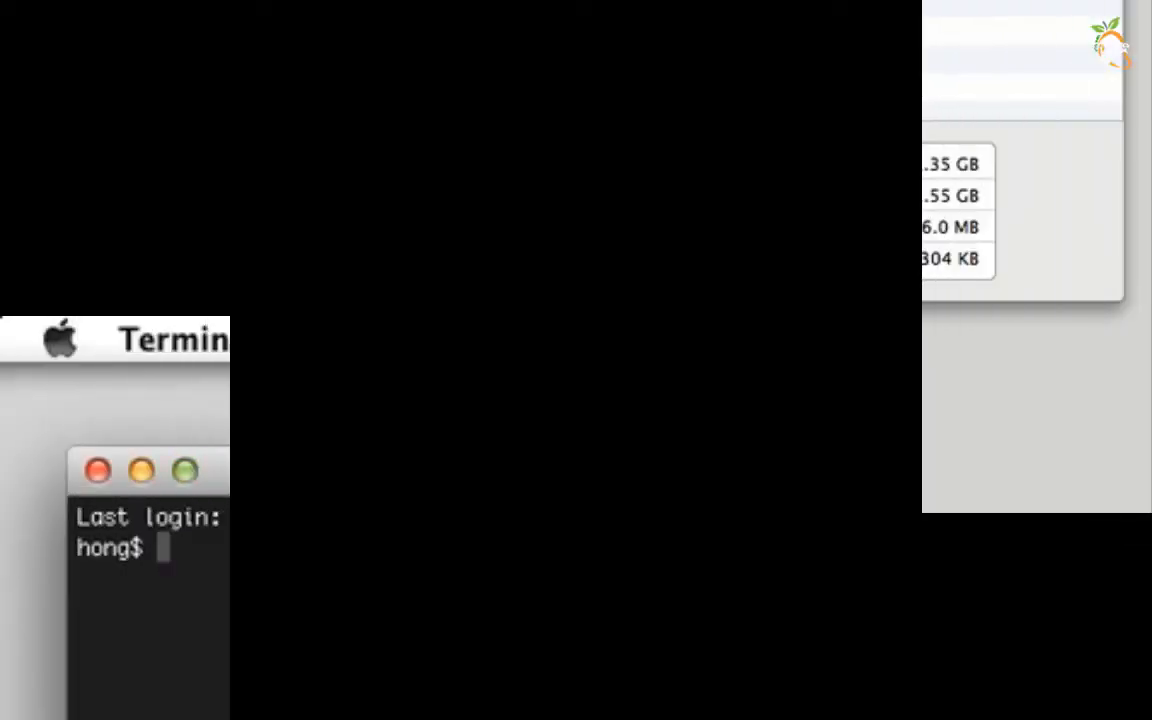
type("pu")
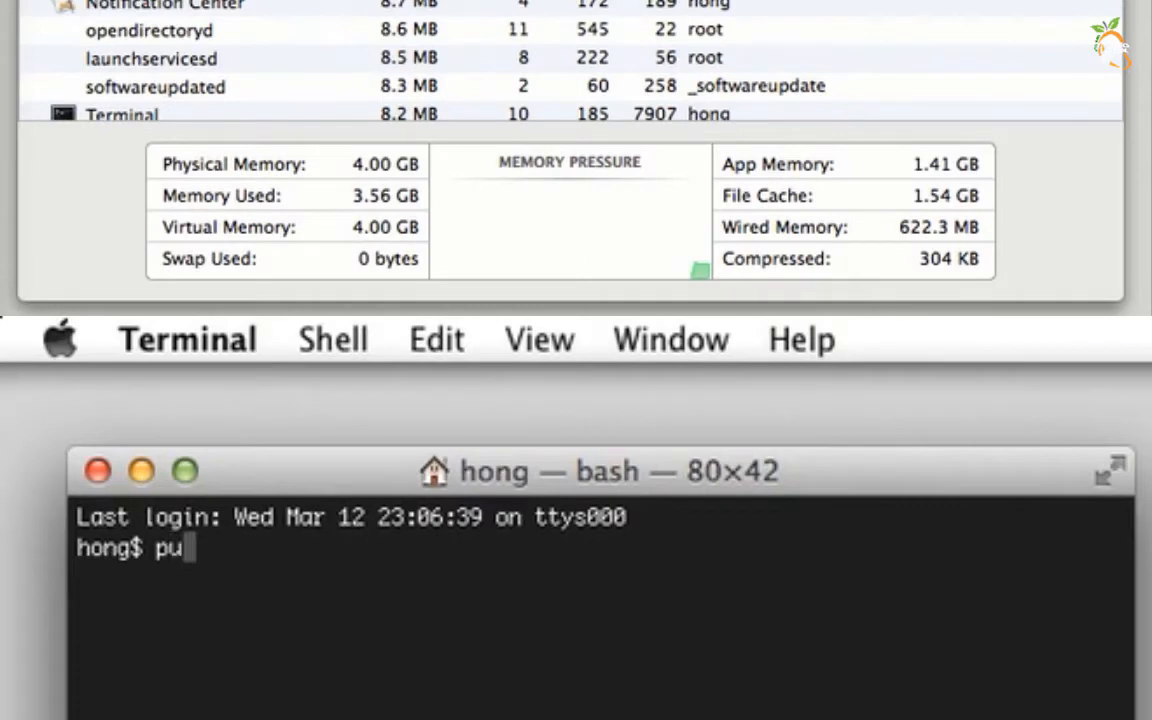
key("Return")
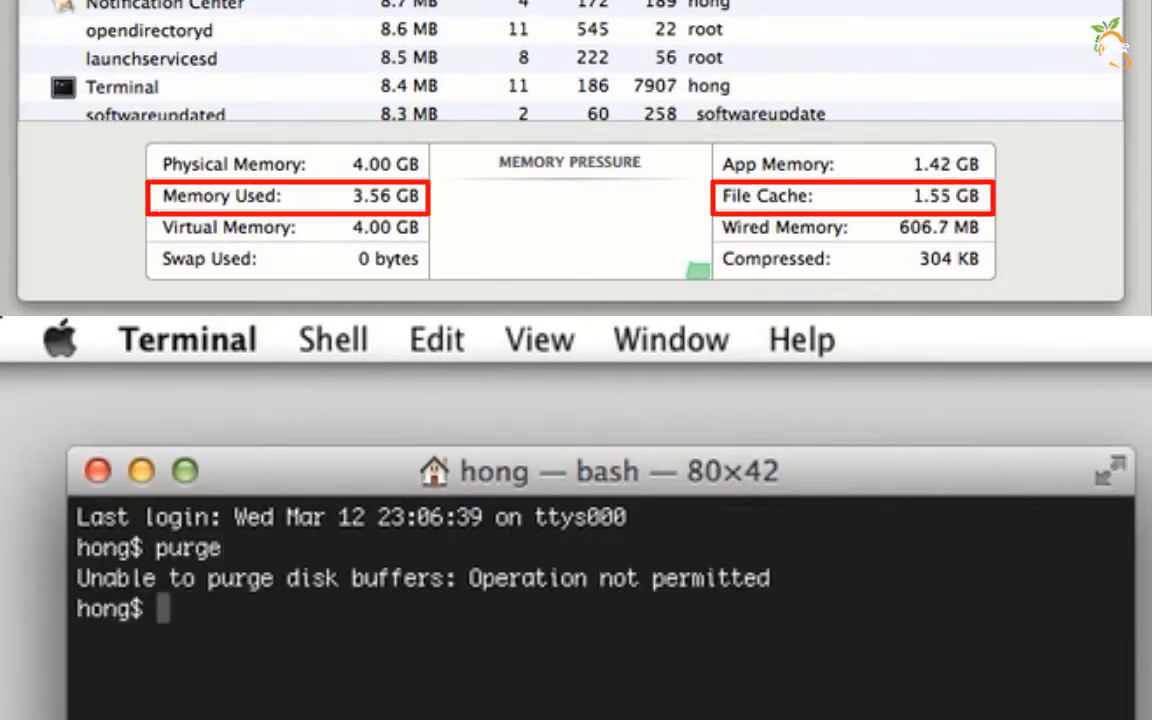
type("sud")
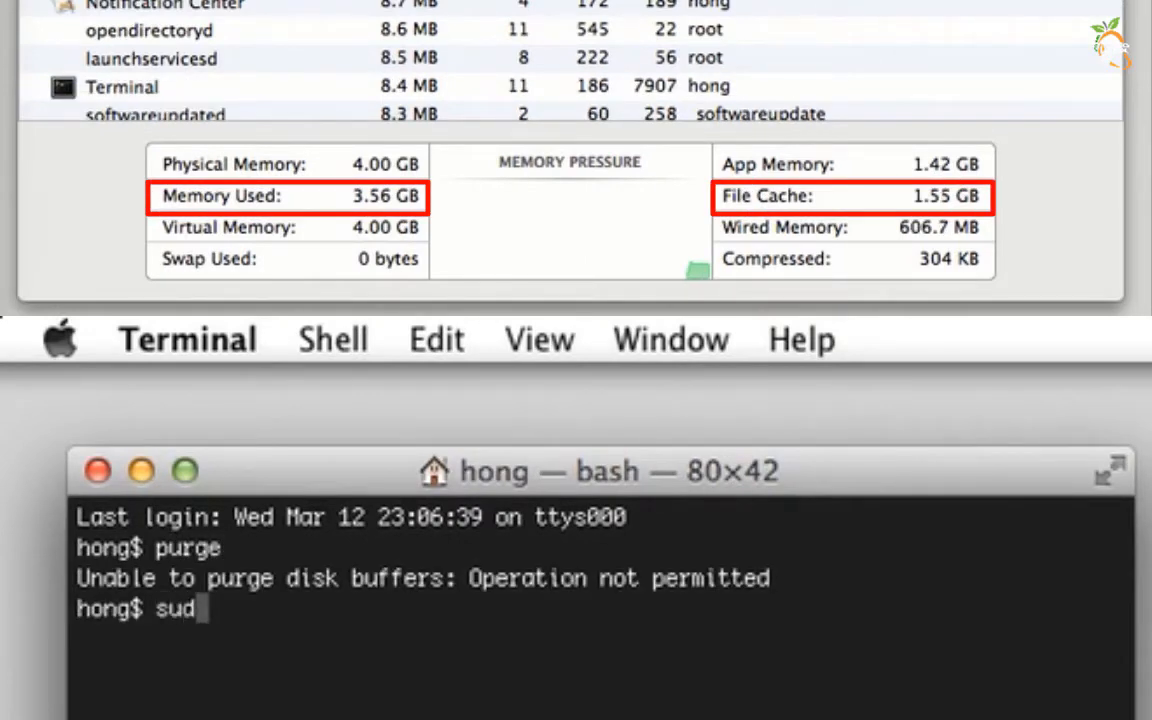
type("o pur")
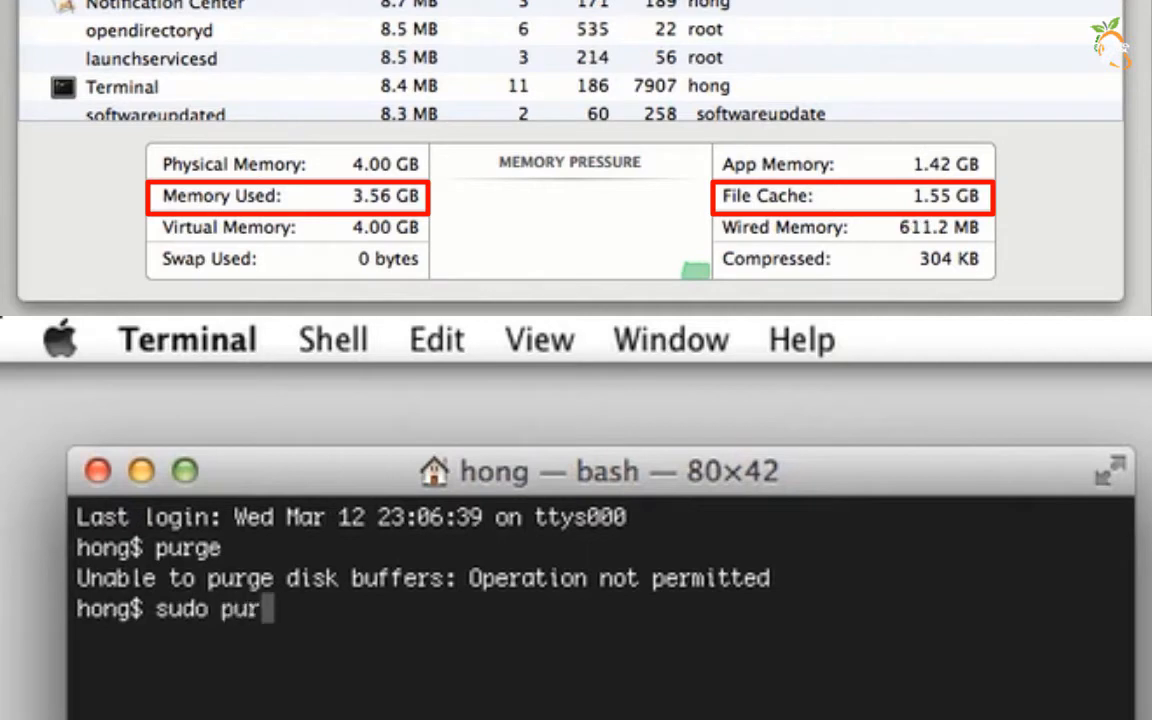
Run sudo purge, cutting Memory Used to 2.06 GB and File Cache to 97.1 MB.
key("Return")
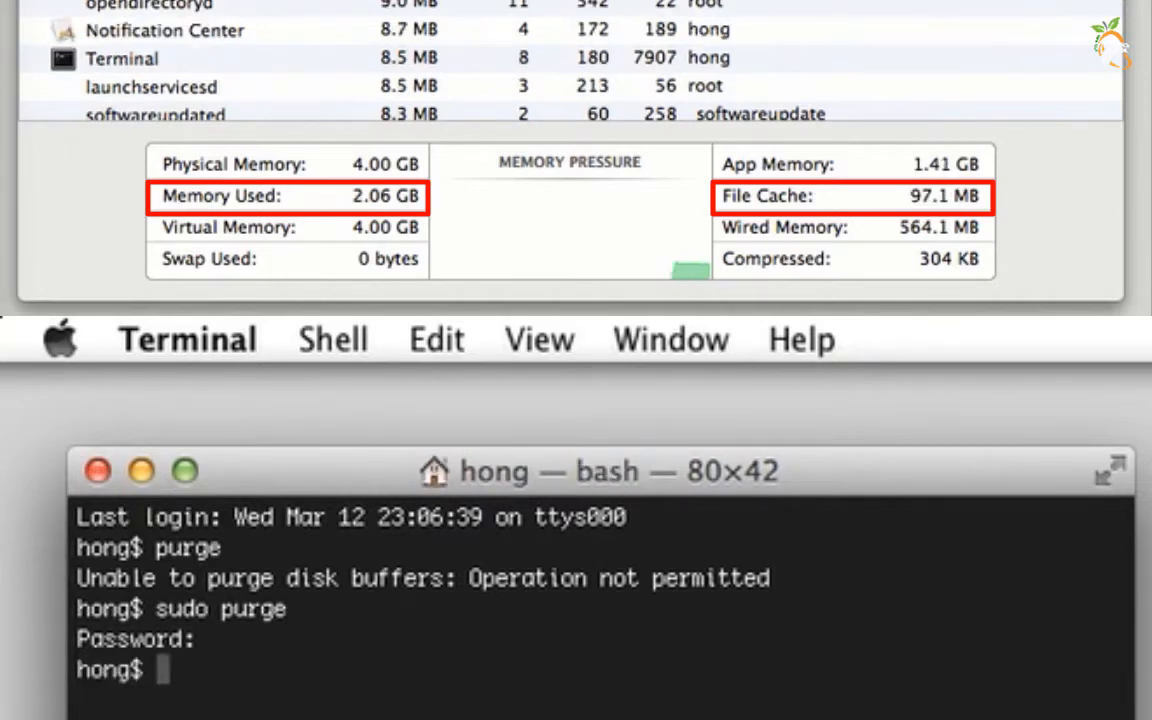
mouse_move(350, 220)
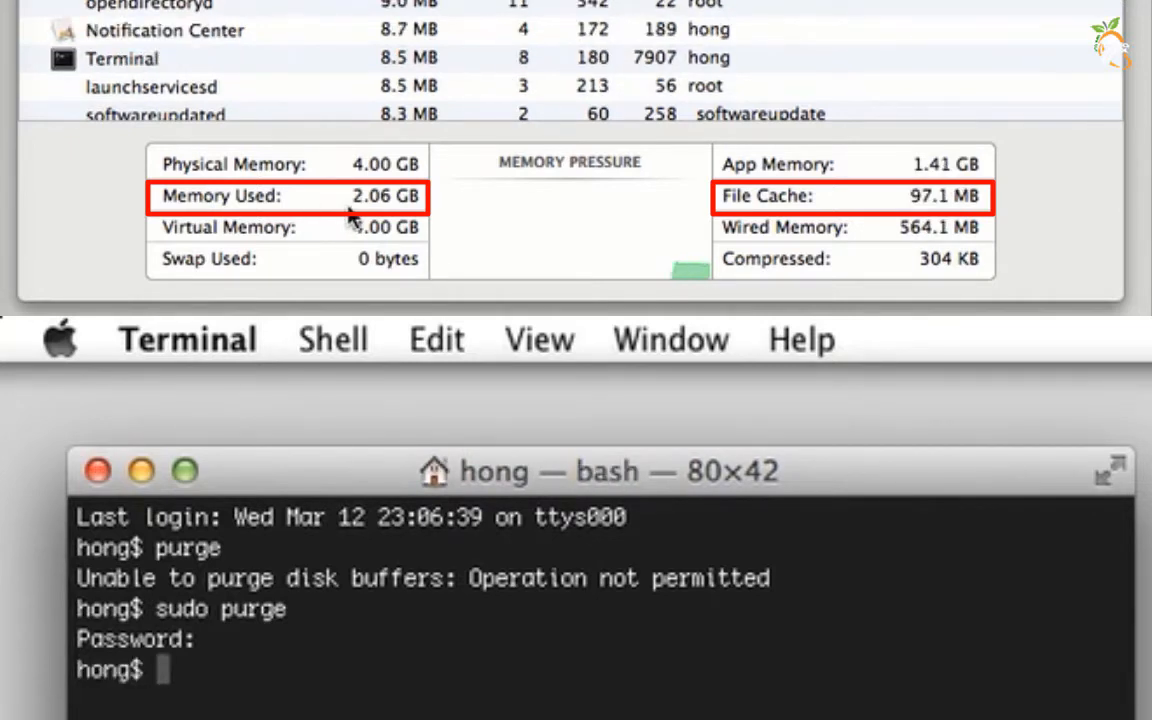